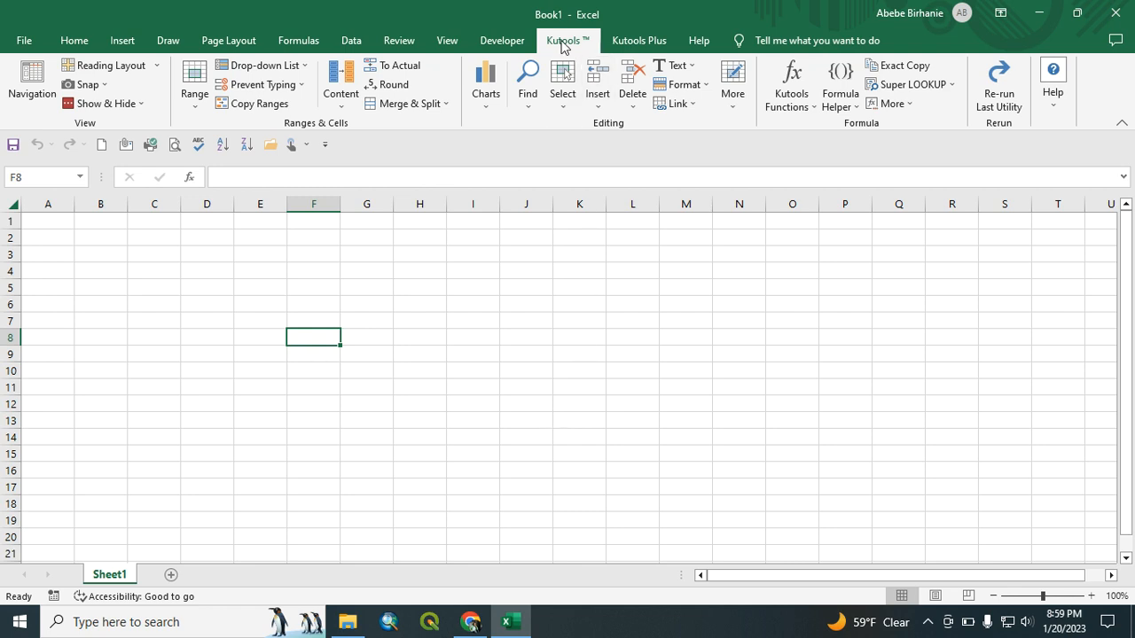
{"action": "mouse_move", "coordinate": [589, 44]}
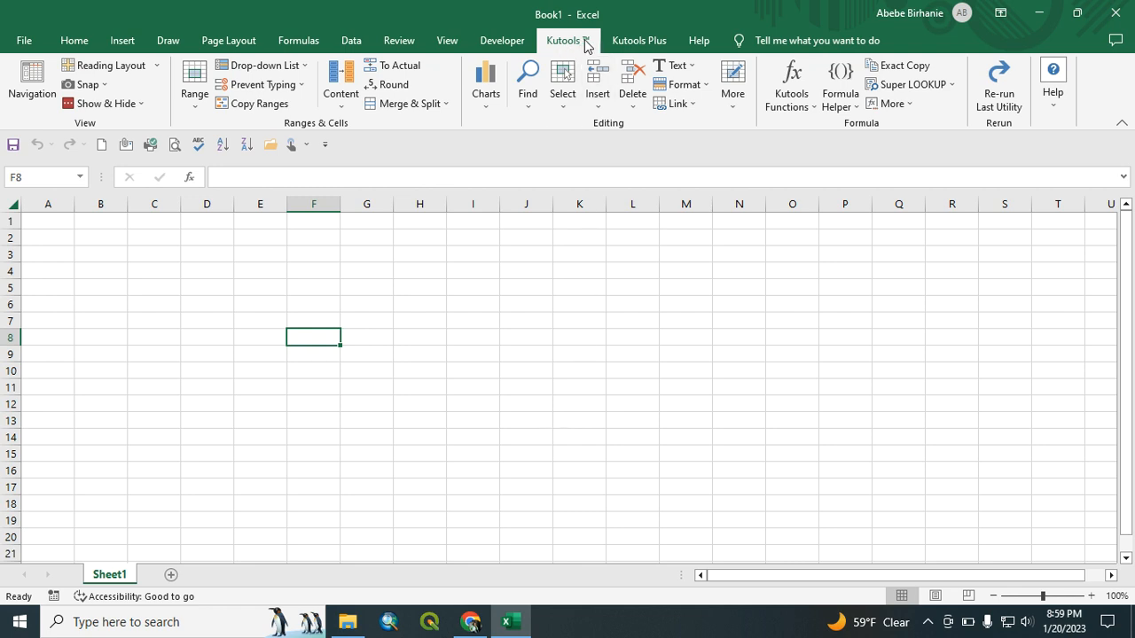
Browse the Kutools Plus and Kutools ribbon tabs, then show the Home commands.
{"action": "left_click", "coordinate": [639, 39]}
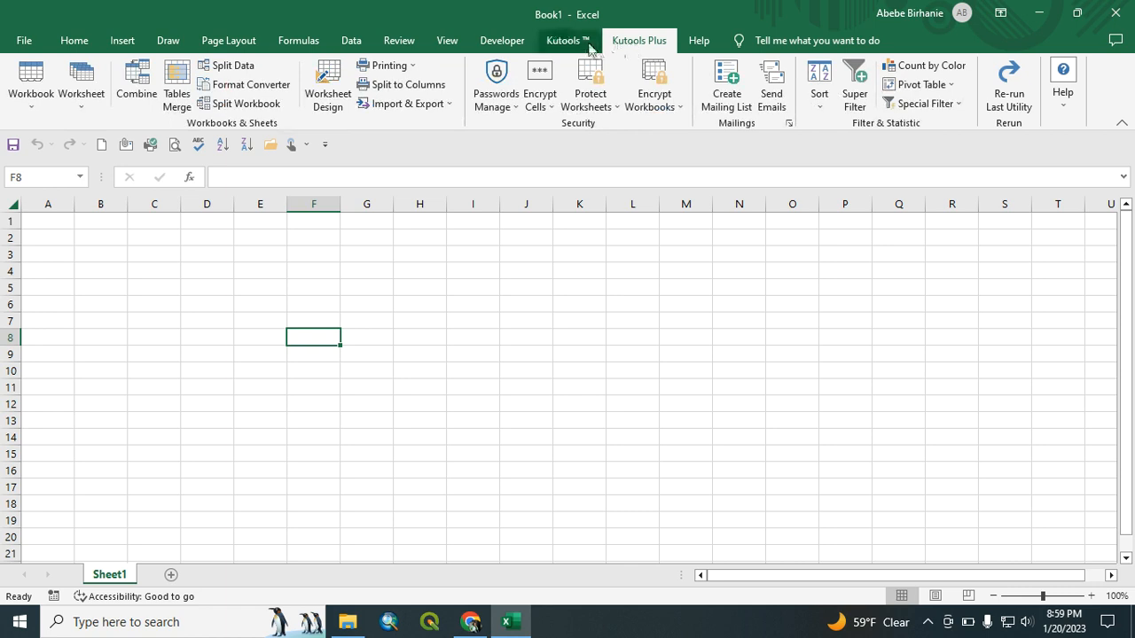
{"action": "left_click", "coordinate": [647, 39]}
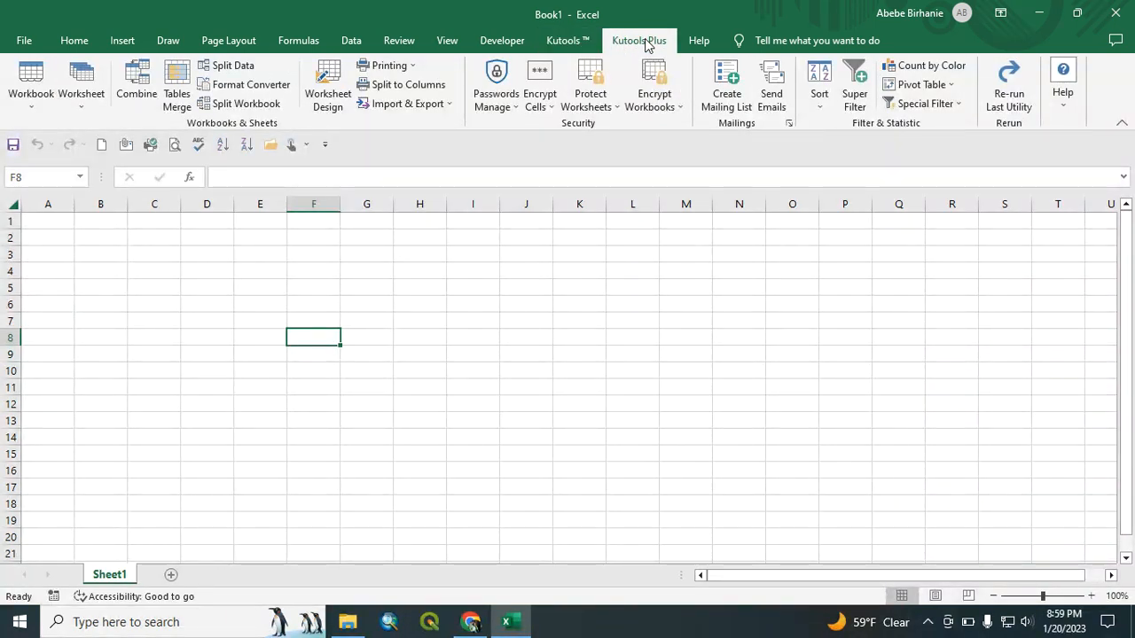
{"action": "left_click", "coordinate": [564, 39]}
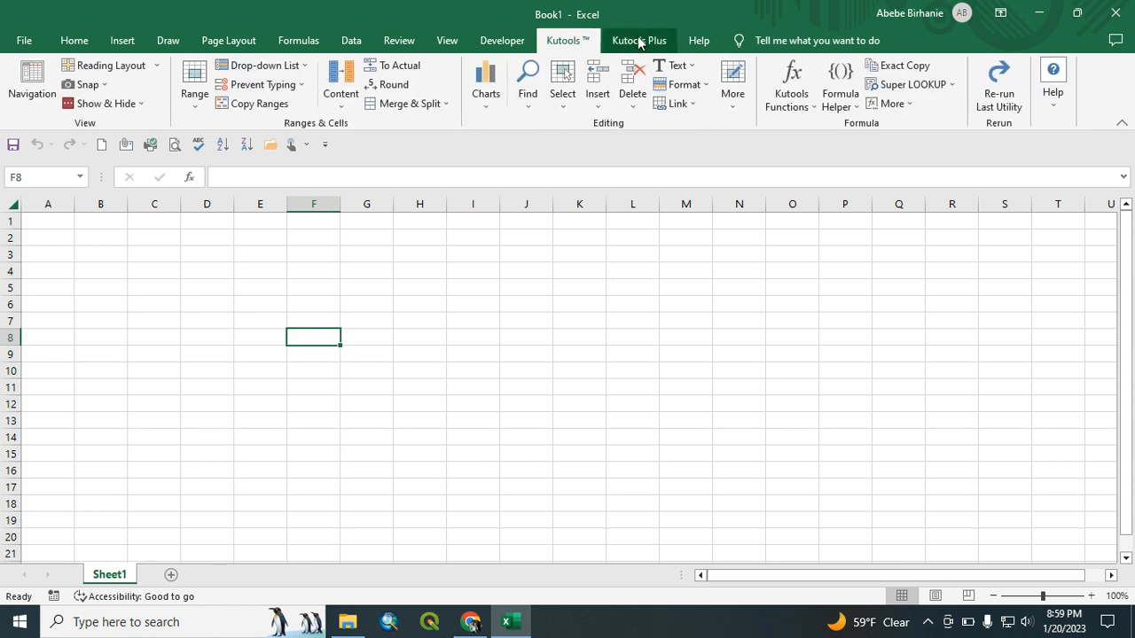
{"action": "left_click", "coordinate": [638, 39]}
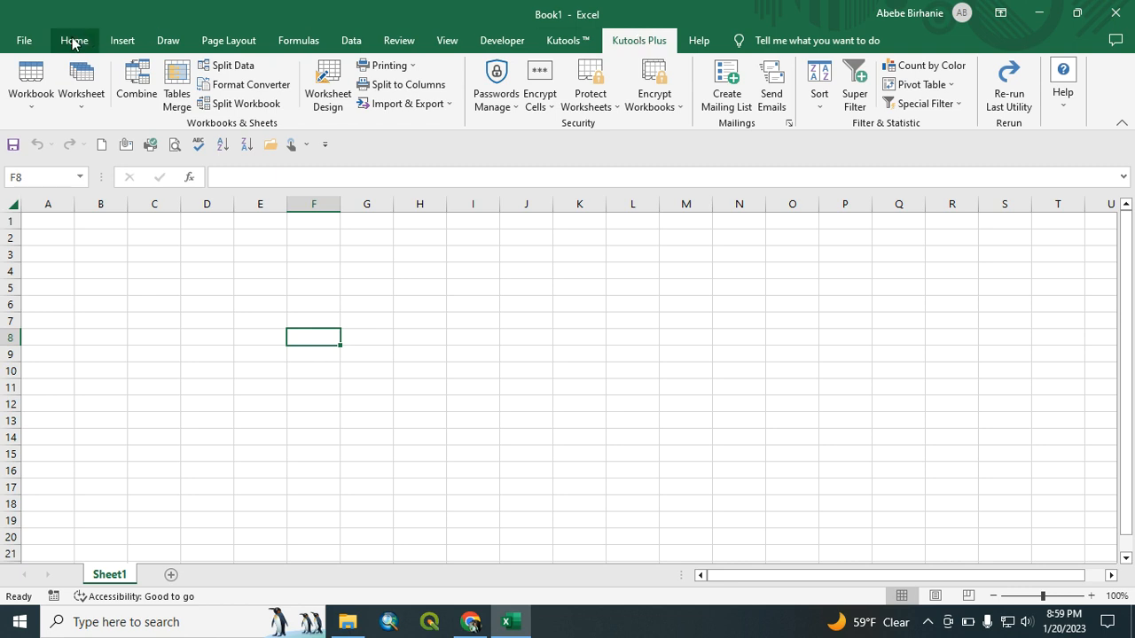
{"action": "left_click", "coordinate": [75, 39]}
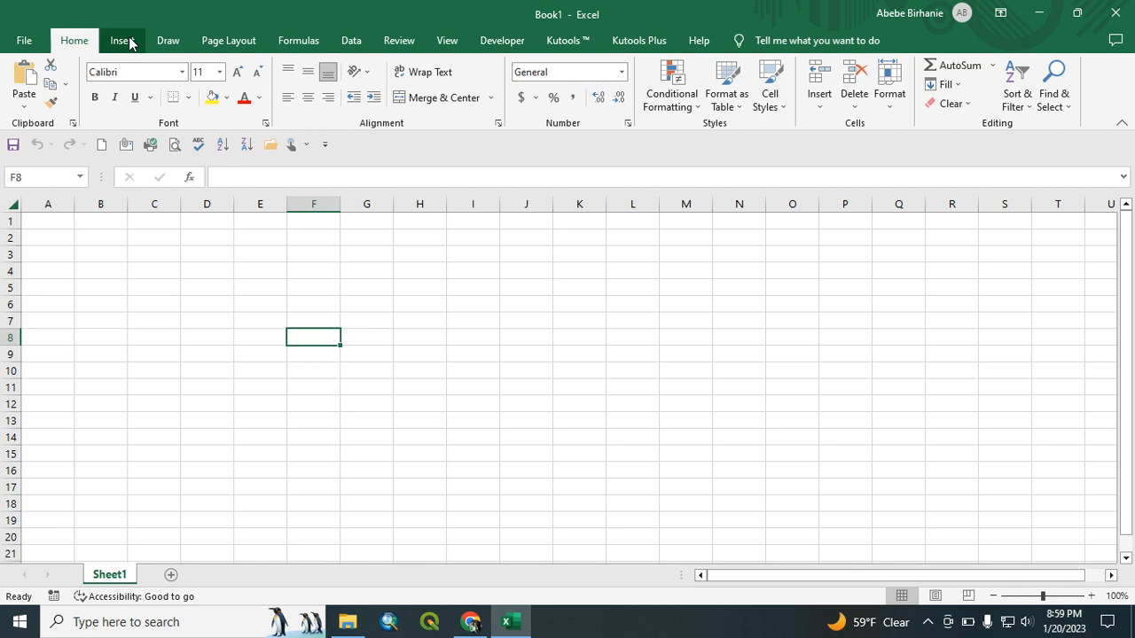
{"action": "mouse_move", "coordinate": [575, 51]}
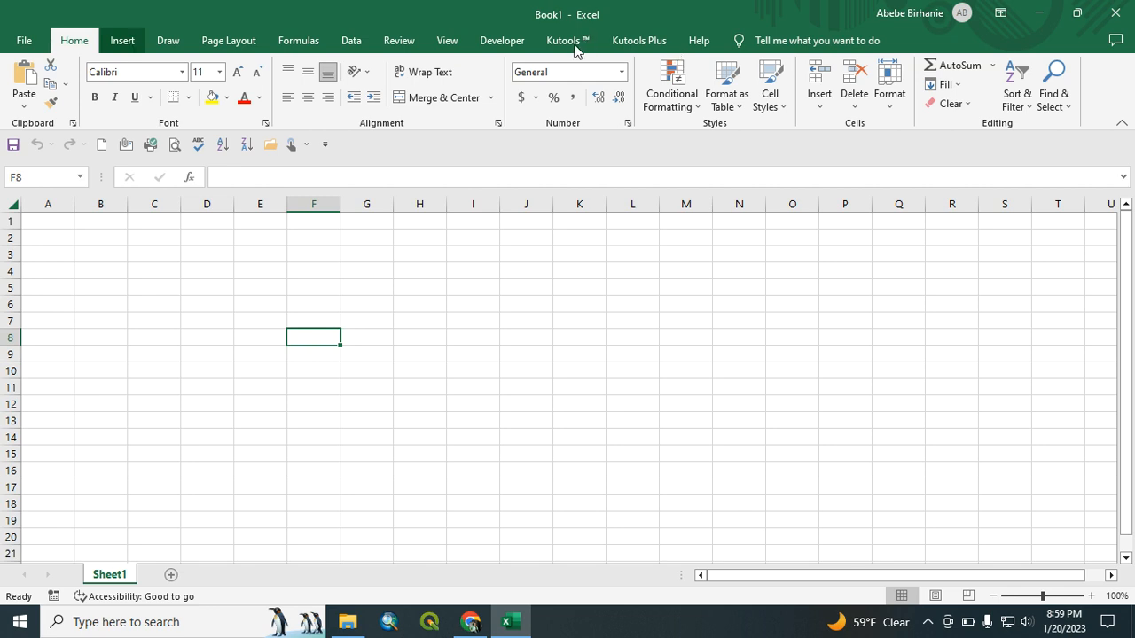
Browse the Kutools, Developer and Review ribbon tabs, finishing back on Home.
{"action": "left_click", "coordinate": [564, 39]}
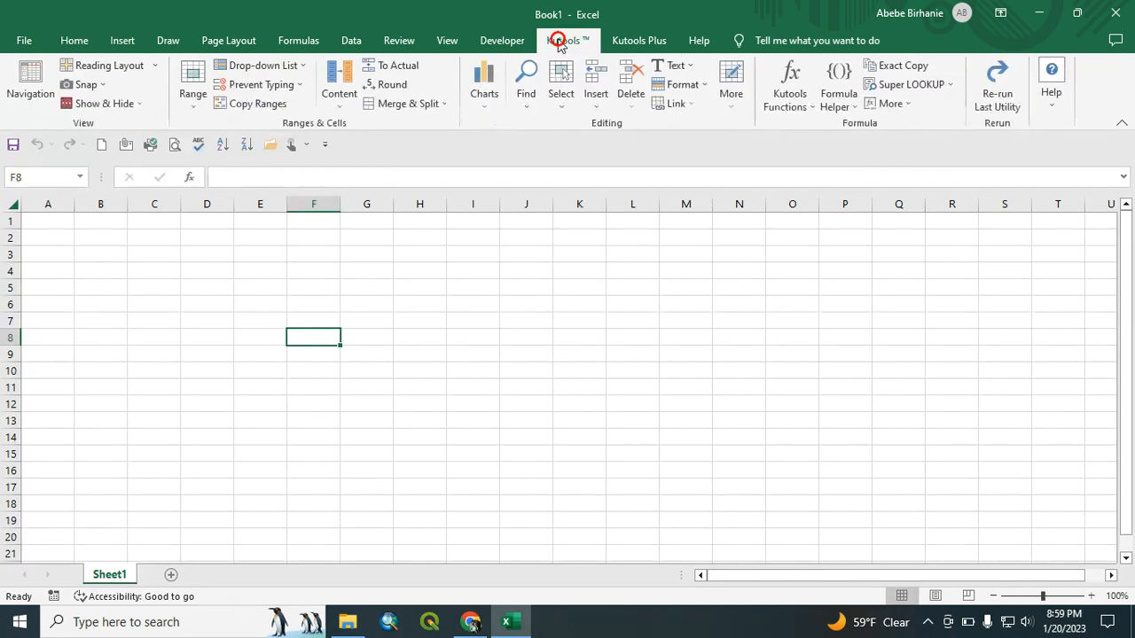
{"action": "left_click", "coordinate": [639, 39]}
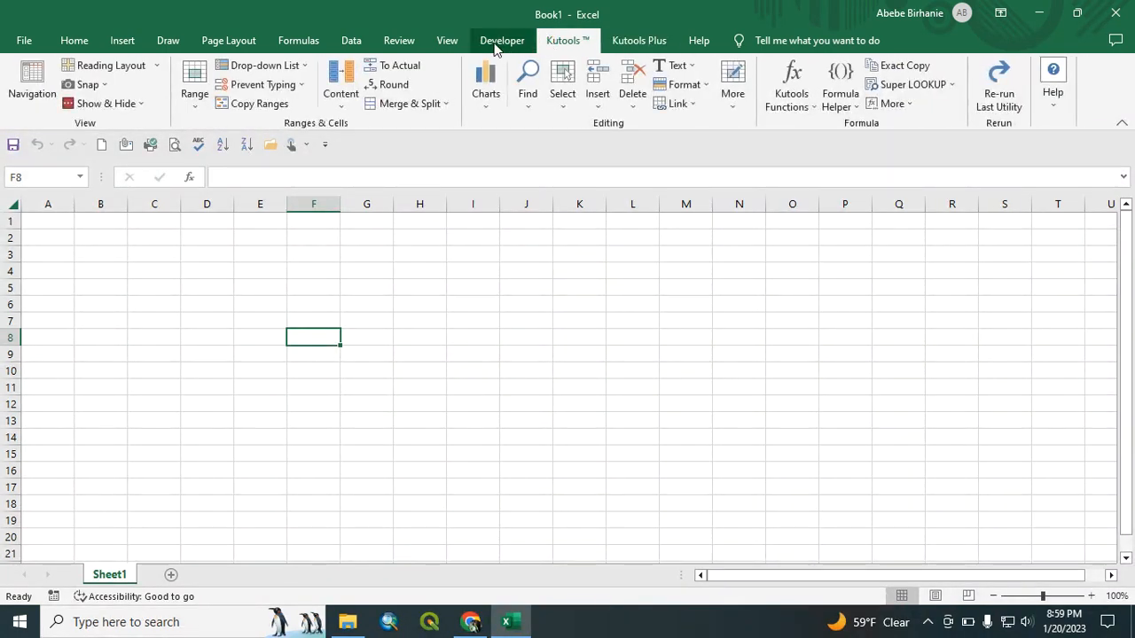
{"action": "left_click", "coordinate": [501, 39]}
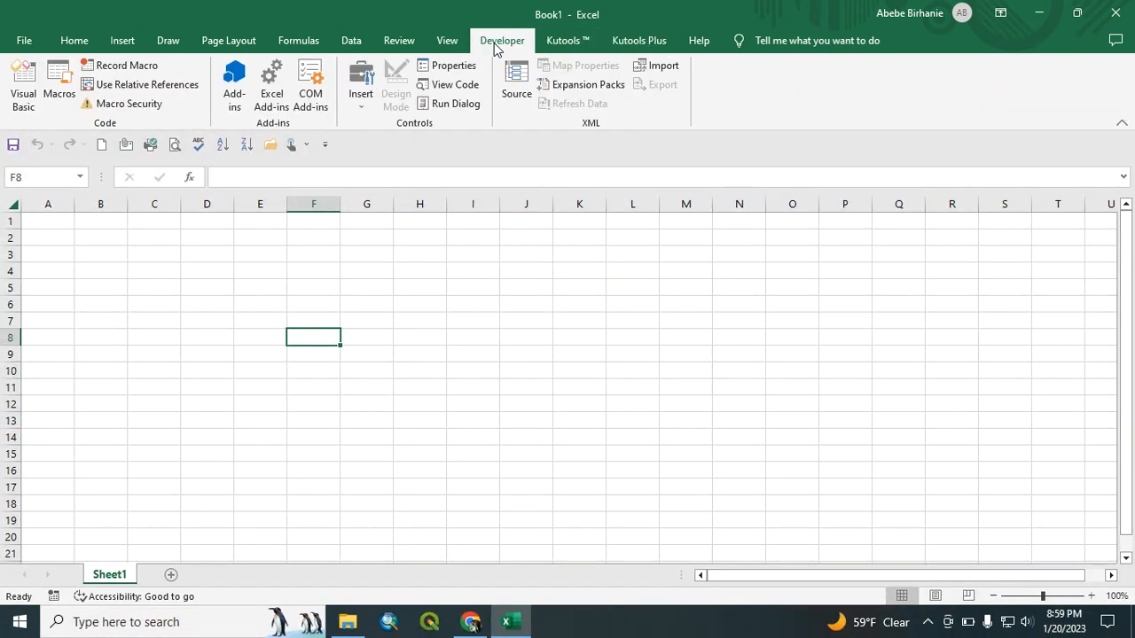
{"action": "left_click", "coordinate": [568, 39]}
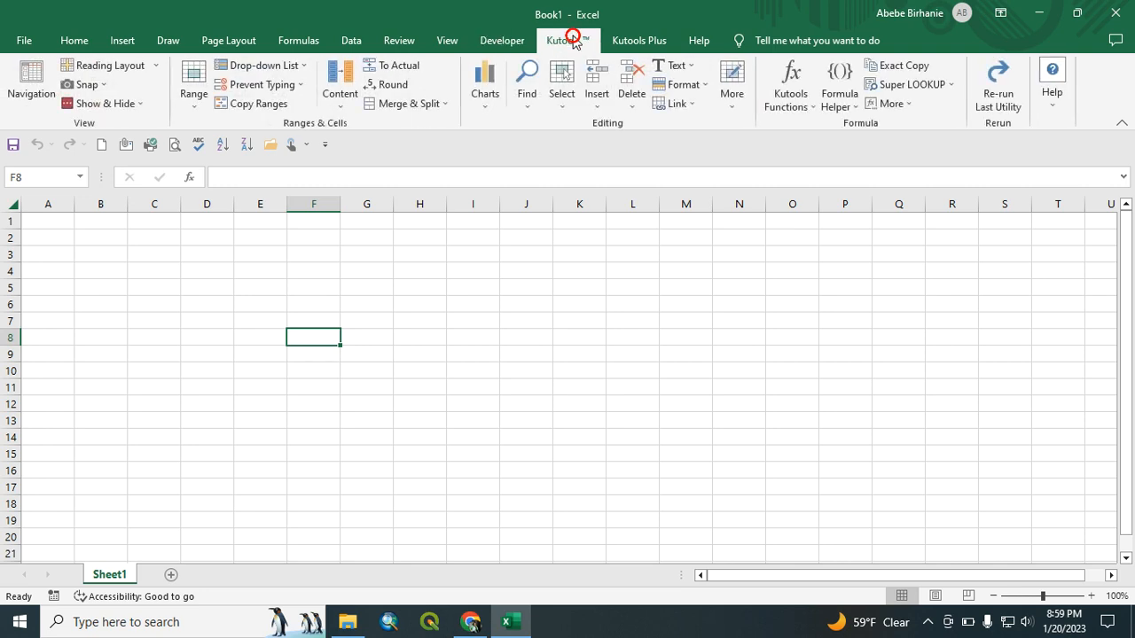
{"action": "left_click", "coordinate": [500, 41]}
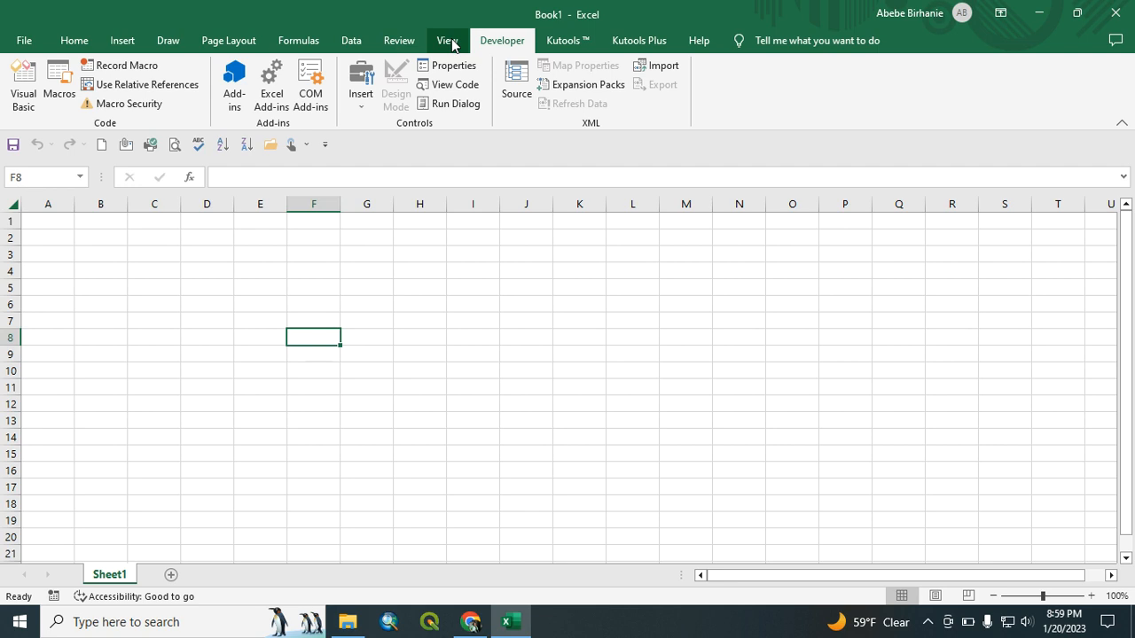
{"action": "left_click", "coordinate": [397, 39]}
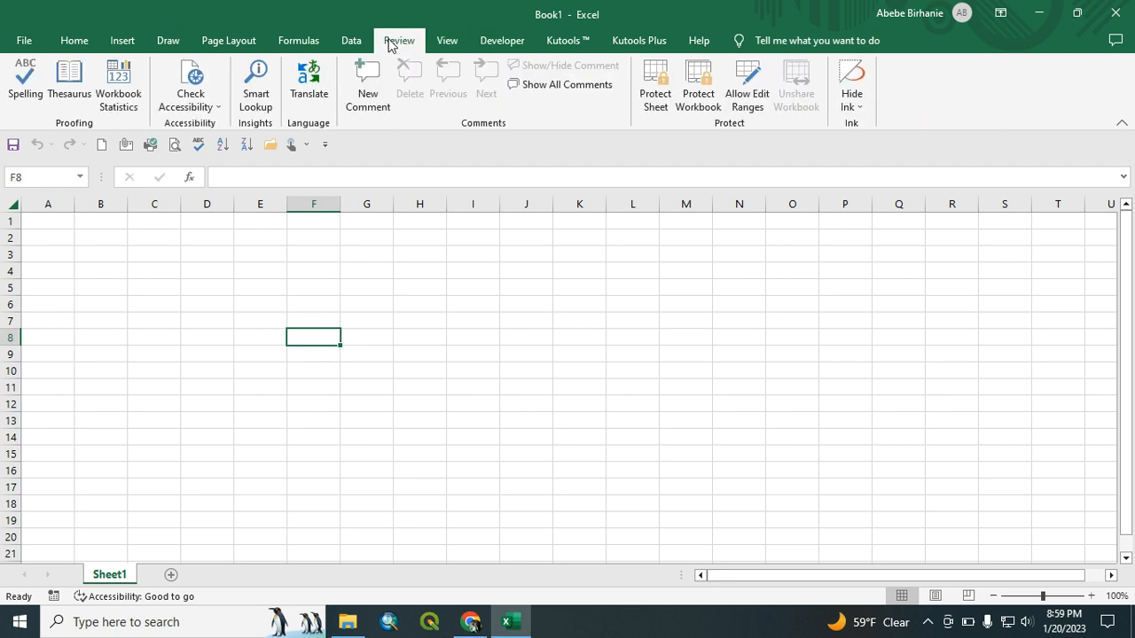
{"action": "mouse_move", "coordinate": [284, 40]}
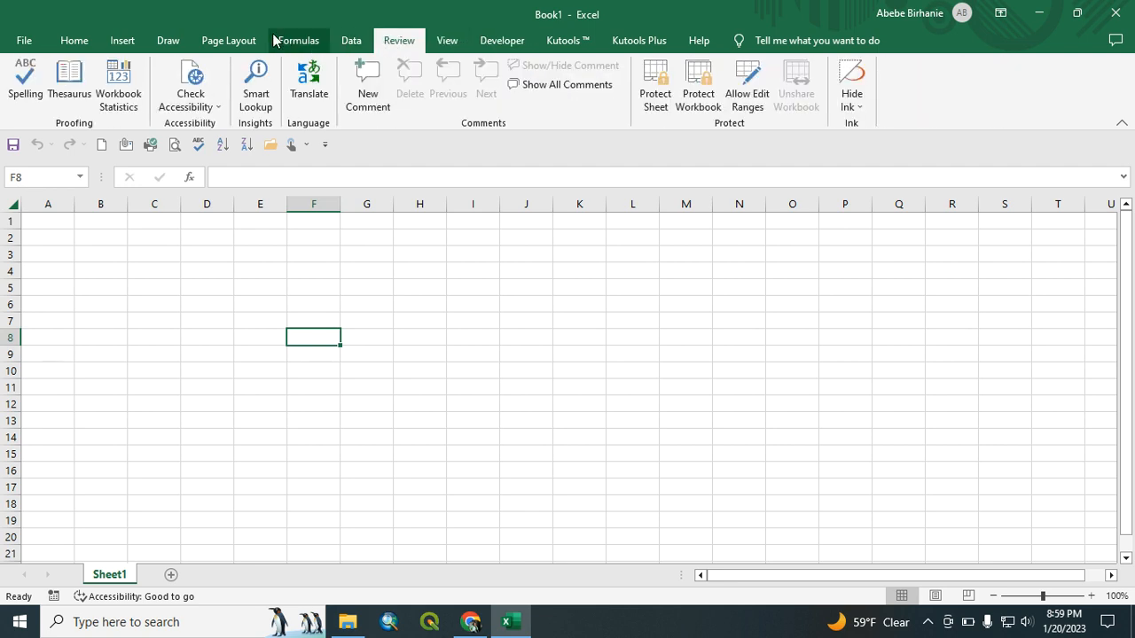
{"action": "mouse_move", "coordinate": [74, 39]}
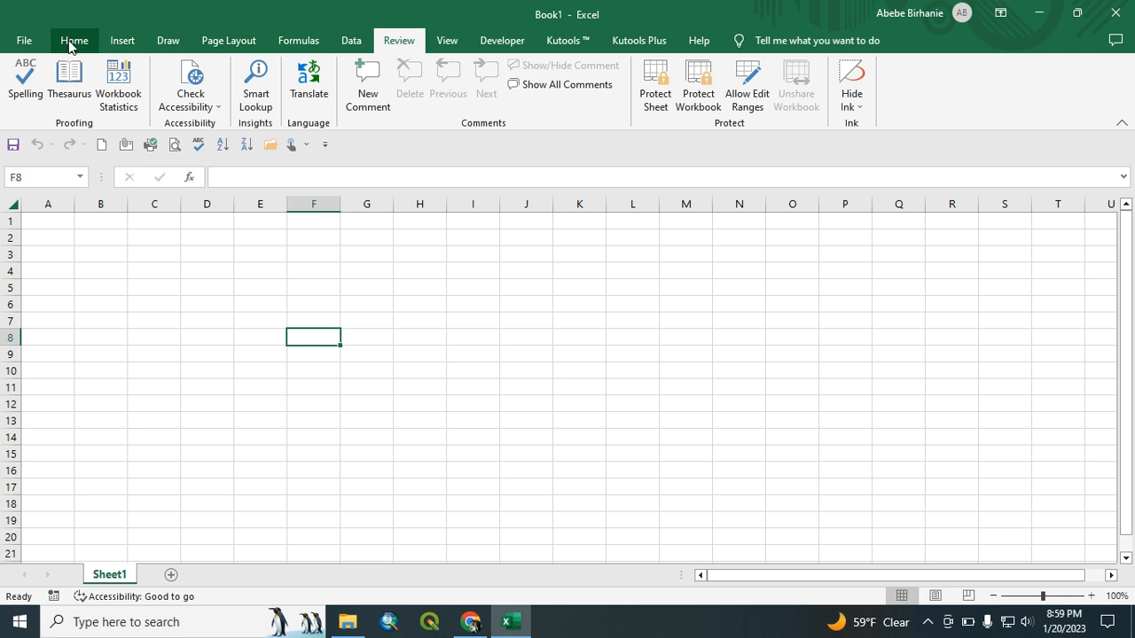
{"action": "left_click", "coordinate": [74, 39]}
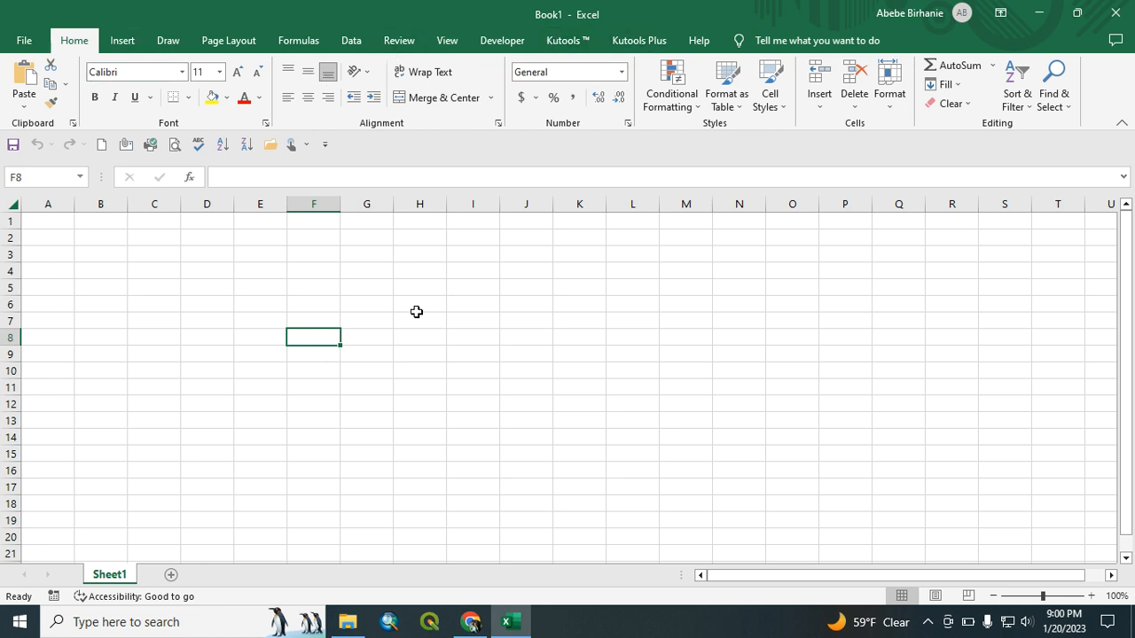
{"action": "mouse_move", "coordinate": [581, 46]}
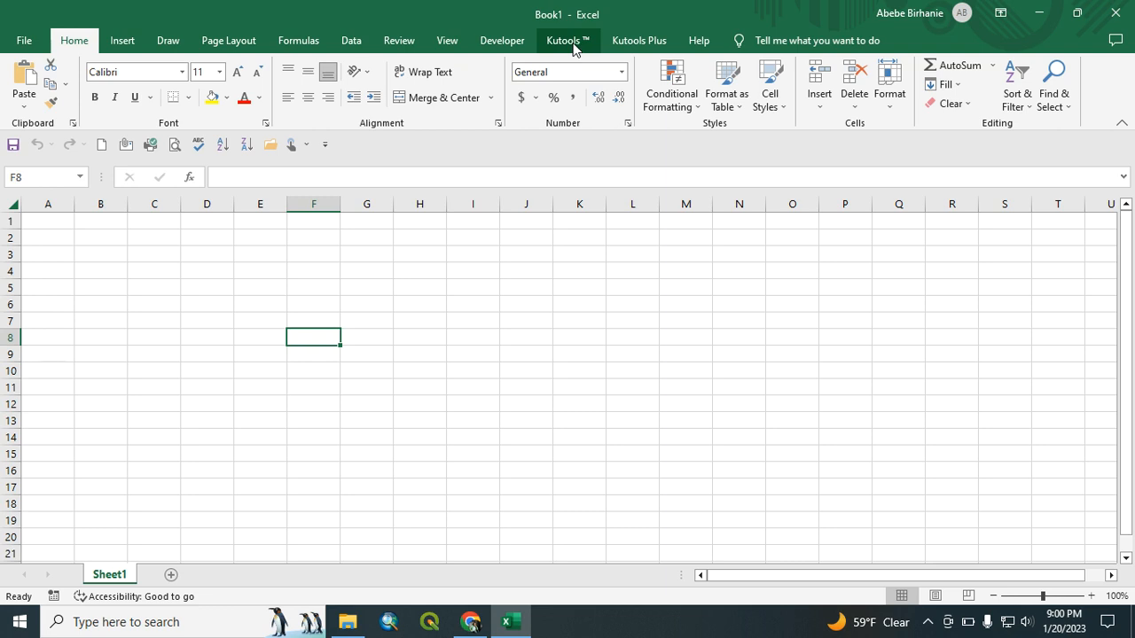
{"action": "mouse_move", "coordinate": [549, 273]}
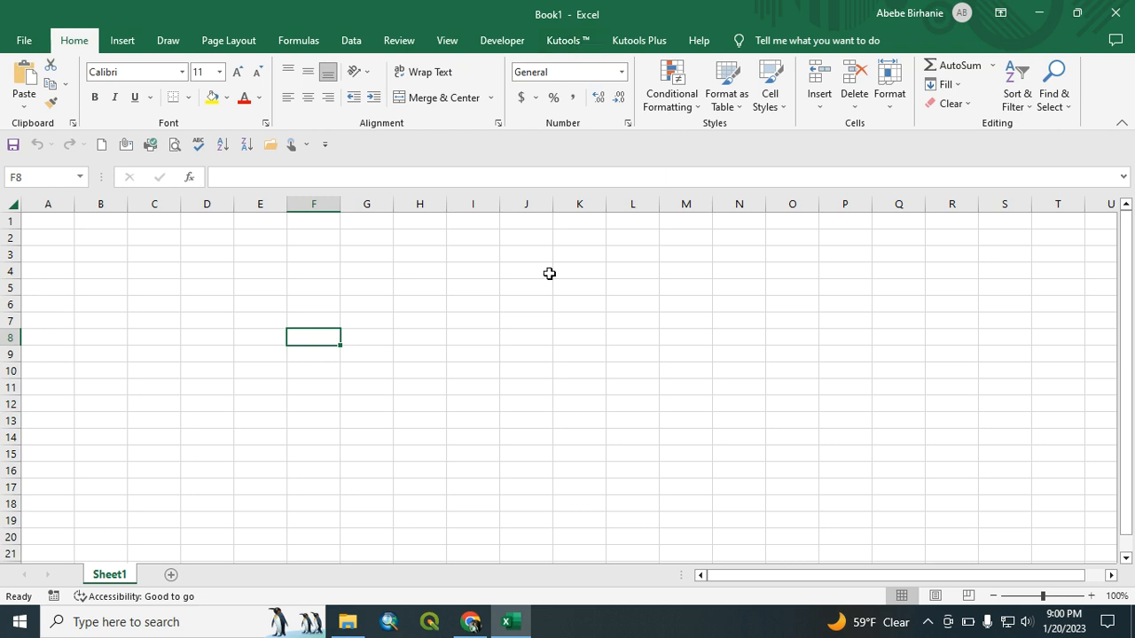
{"action": "mouse_move", "coordinate": [468, 621]}
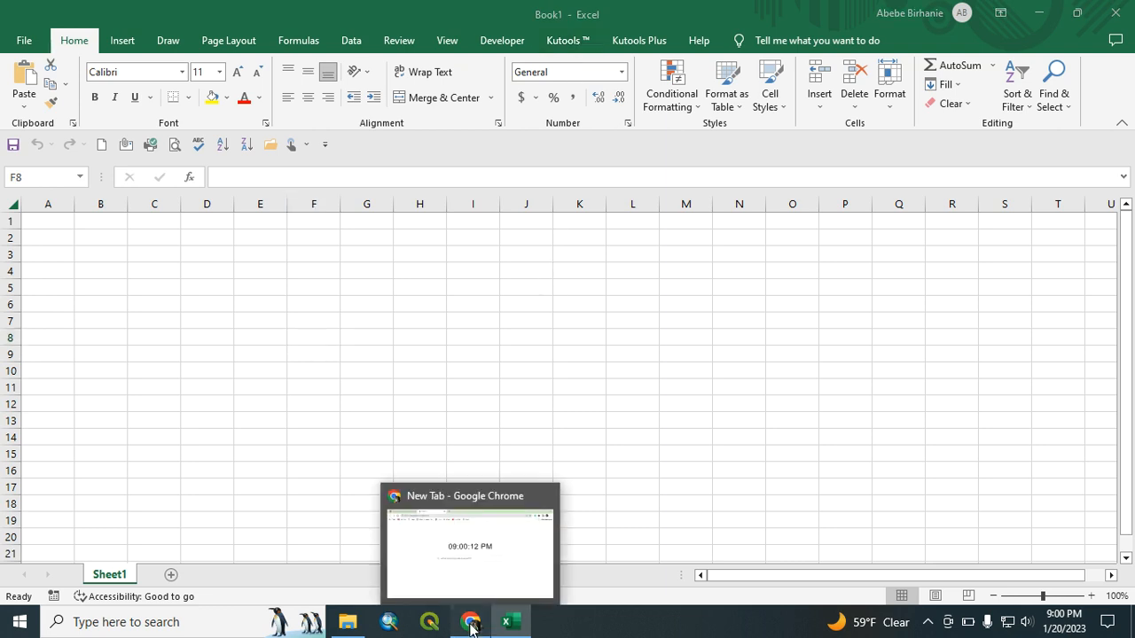
Start a web search for 'ku' in Chrome's new tab, then return to the Excel workbook.
{"action": "left_click", "coordinate": [468, 620]}
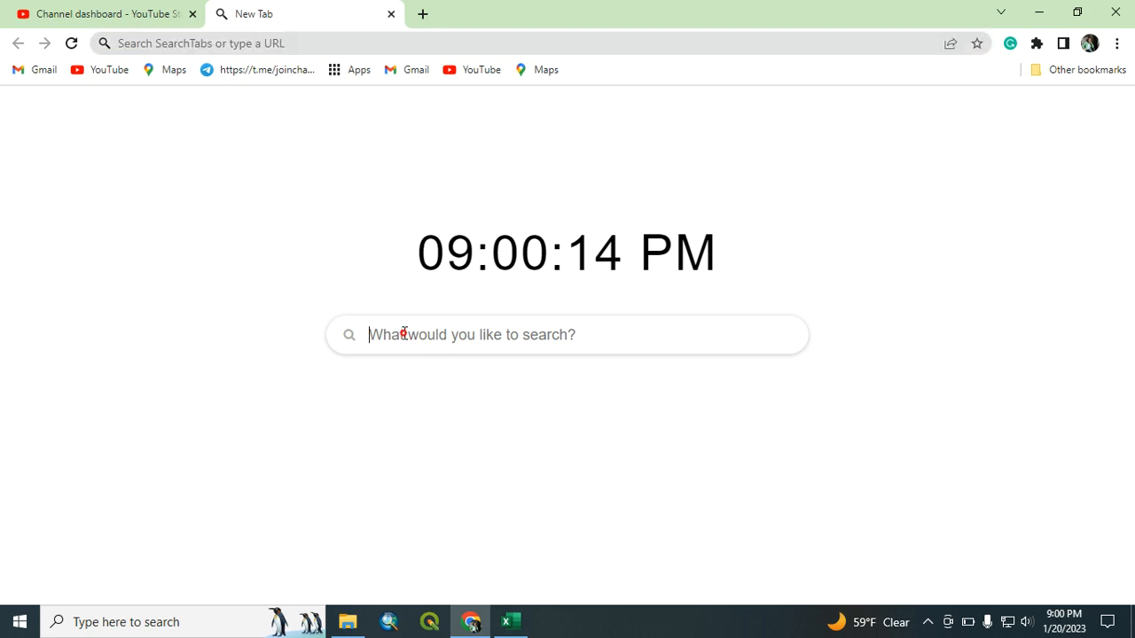
{"action": "type", "text": "kutoole"}
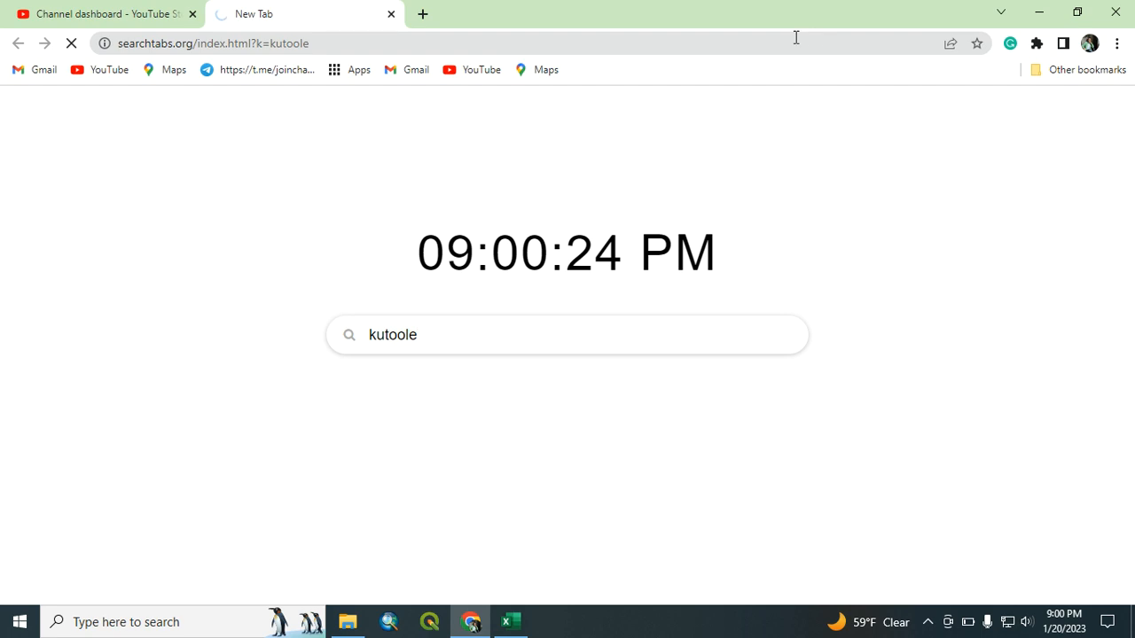
{"action": "mouse_move", "coordinate": [500, 445]}
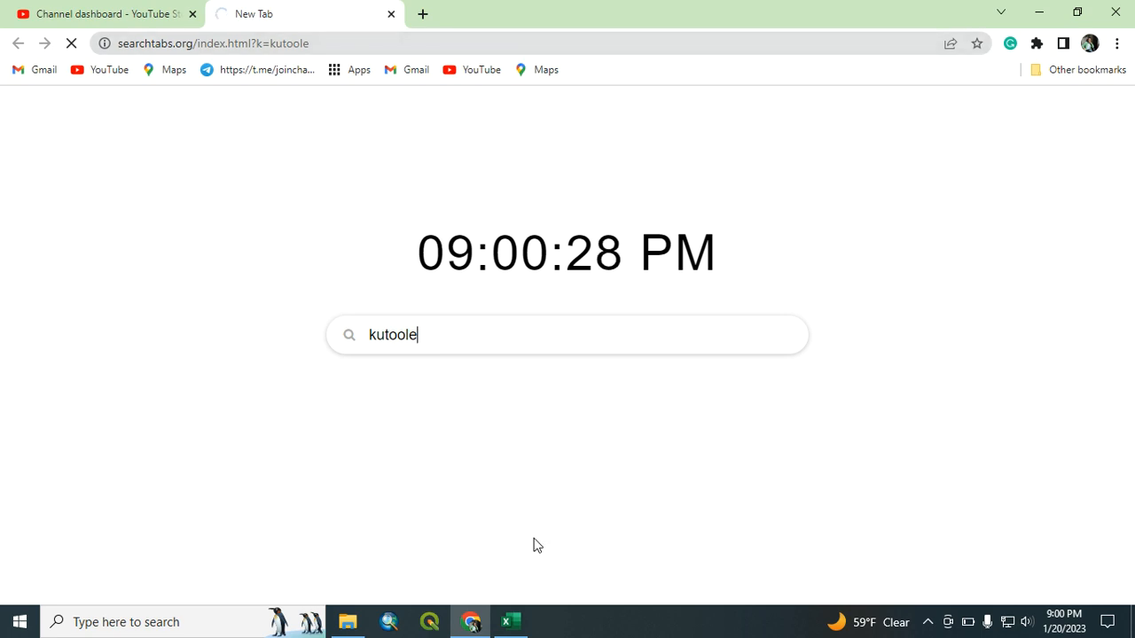
{"action": "left_click", "coordinate": [511, 621]}
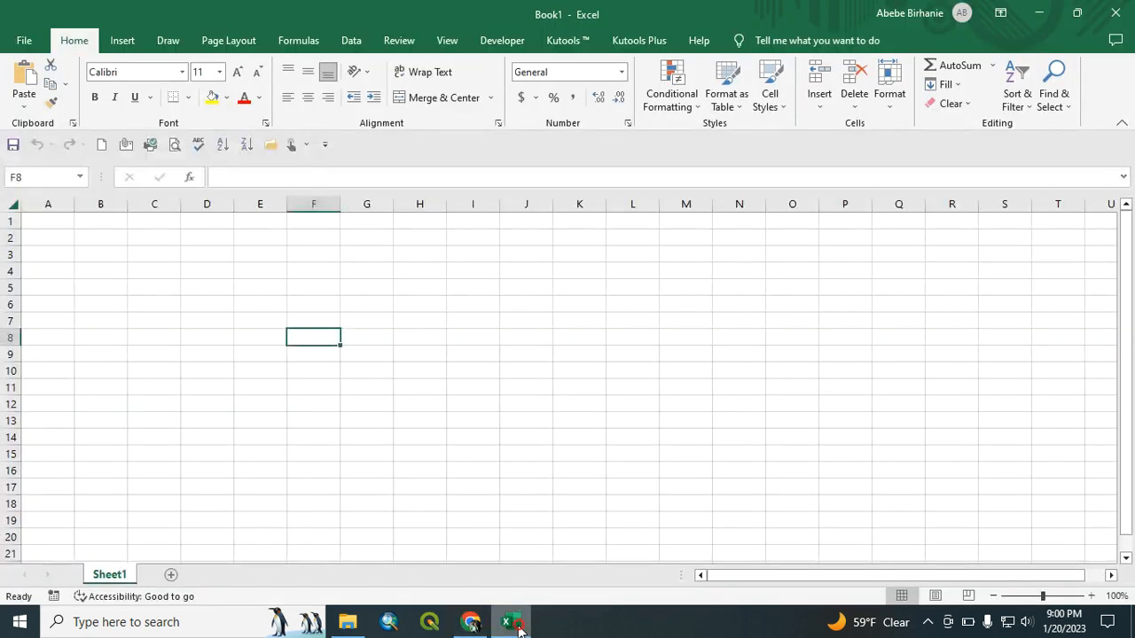
Locate KutoolsforExcelSetup in the Downloads folder, then return to the Excel workbook.
{"action": "left_click", "coordinate": [346, 623]}
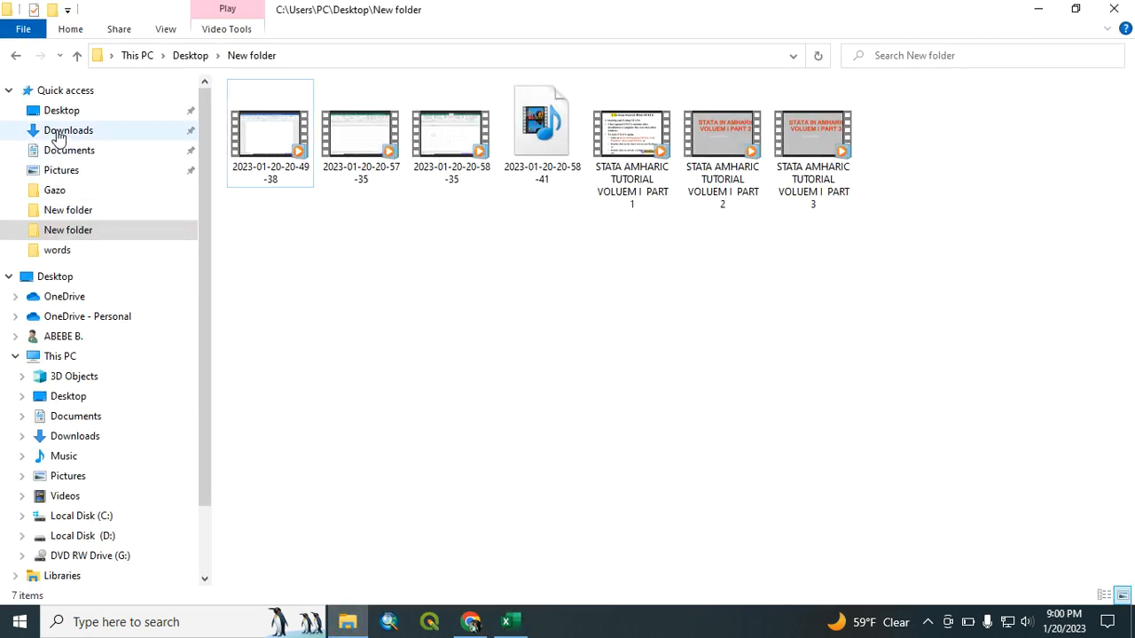
{"action": "left_click", "coordinate": [68, 131]}
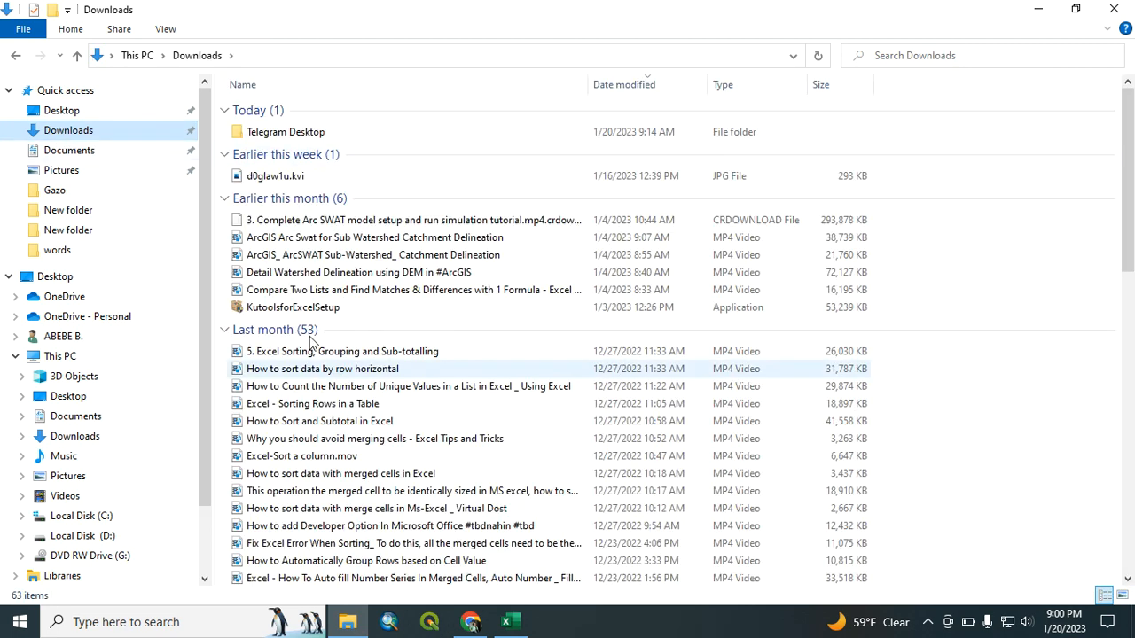
{"action": "mouse_move", "coordinate": [252, 307]}
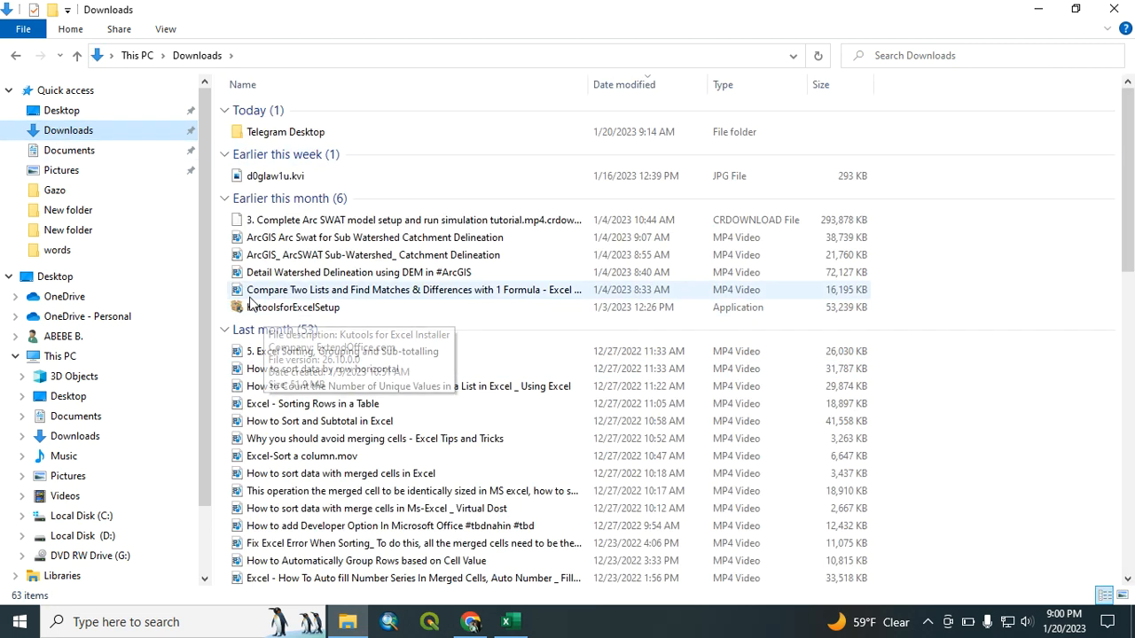
{"action": "left_click", "coordinate": [292, 309]}
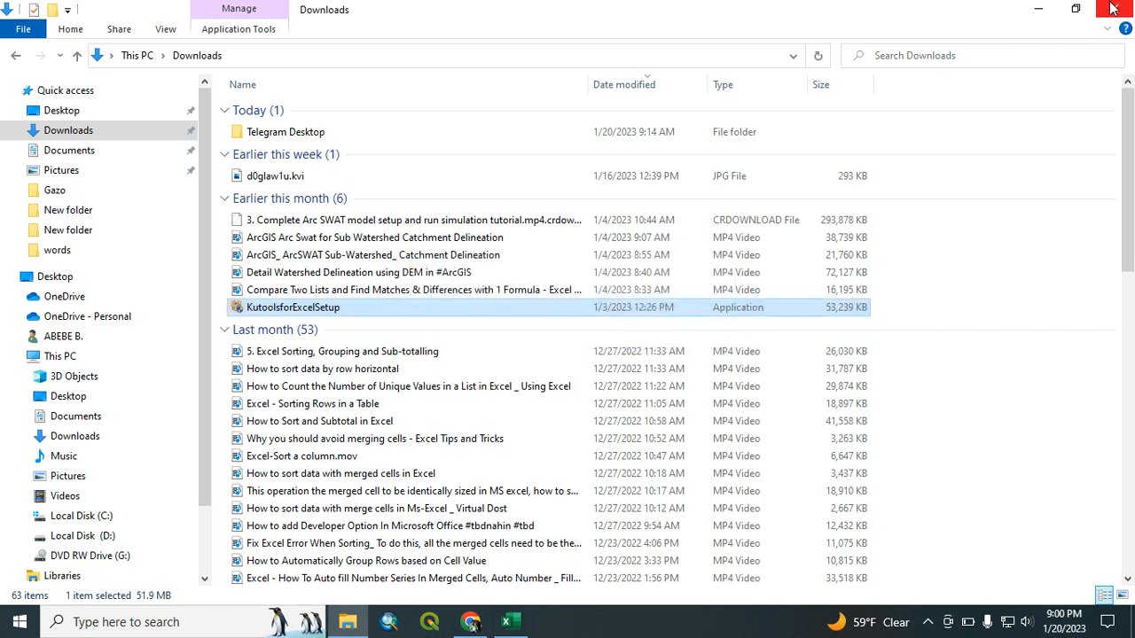
{"action": "left_click", "coordinate": [511, 621]}
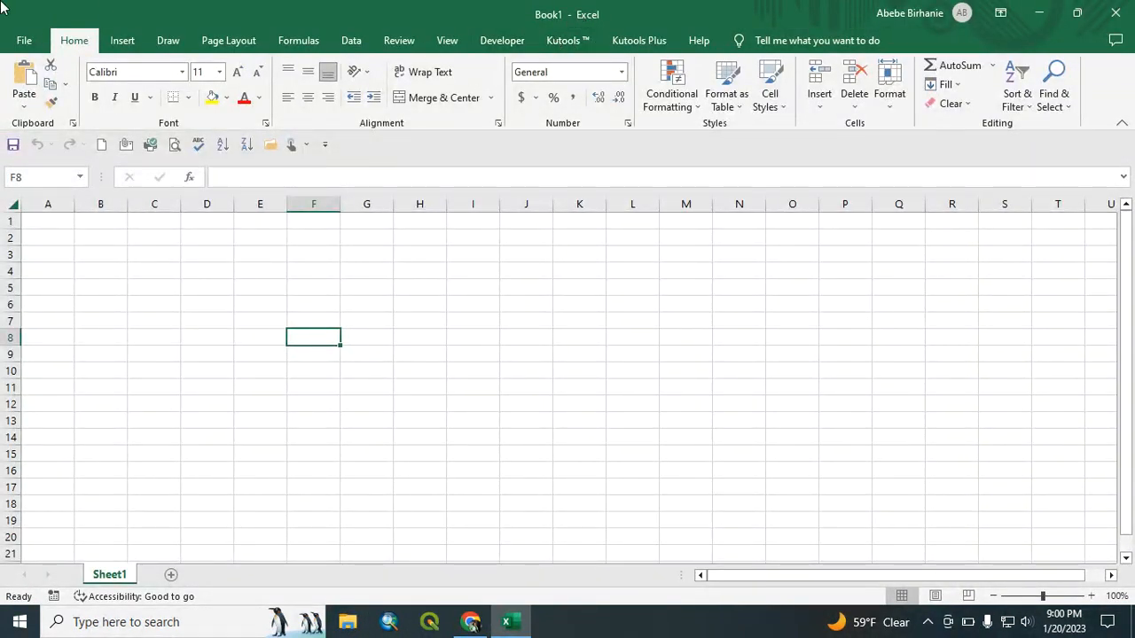
{"action": "mouse_move", "coordinate": [567, 41]}
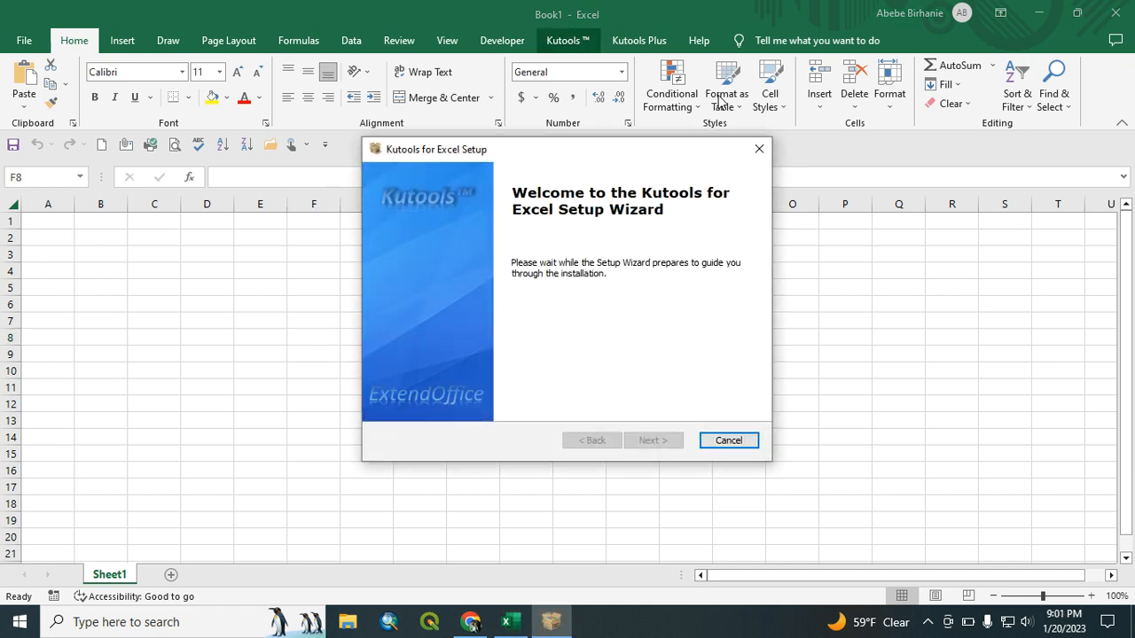
Cancel the Kutools for Excel setup wizard, confirm with Yes, and finish the interrupted setup.
{"action": "left_click", "coordinate": [729, 440]}
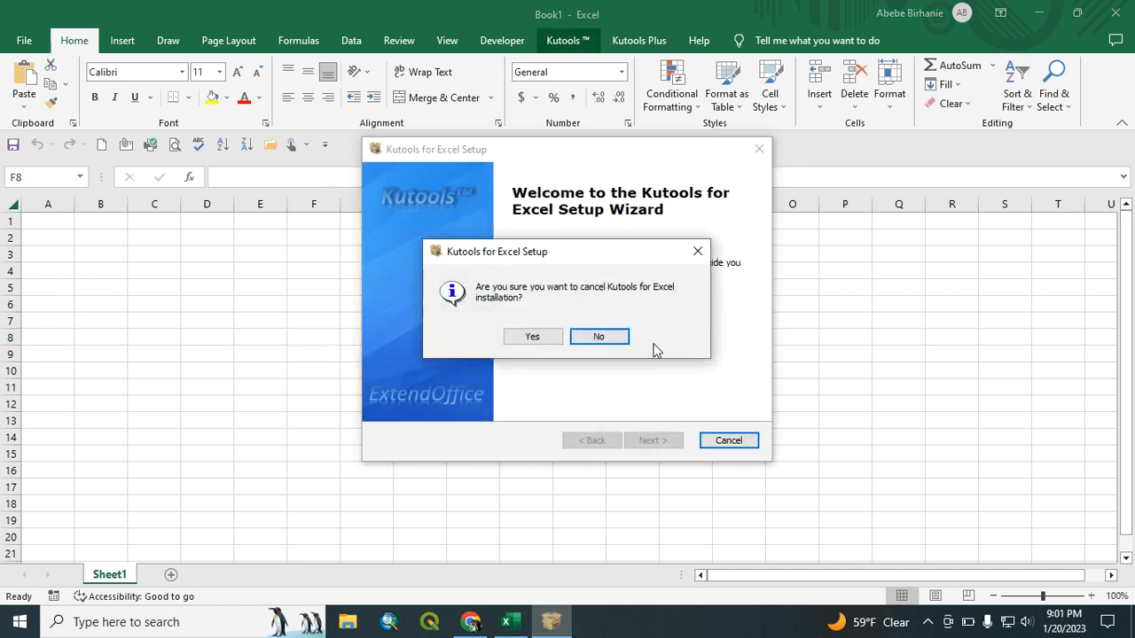
{"action": "left_click", "coordinate": [532, 337]}
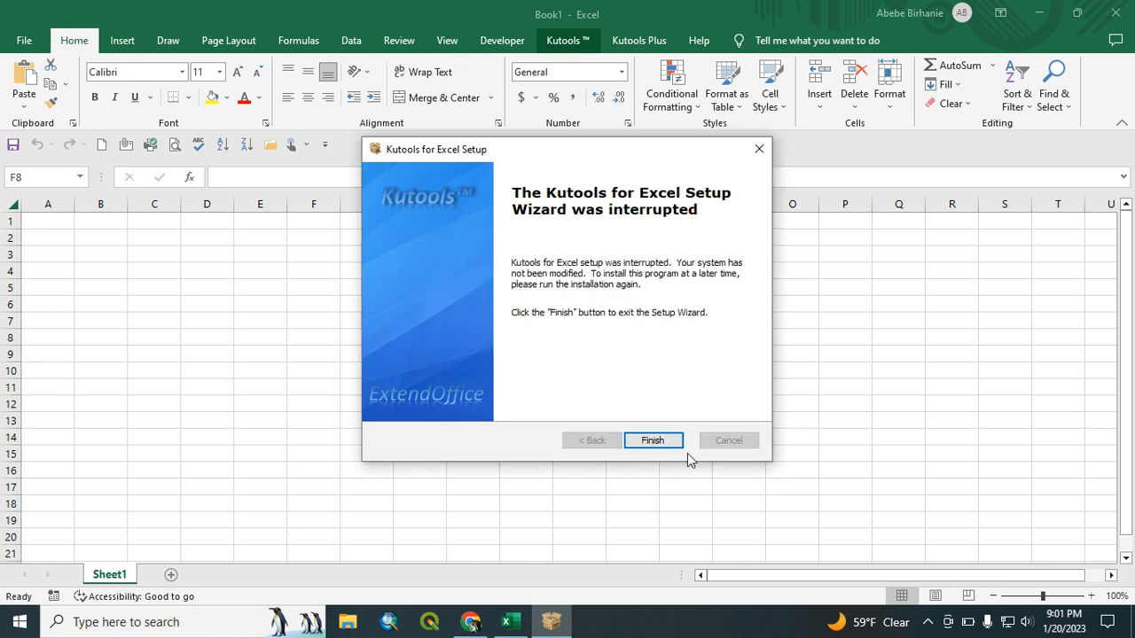
{"action": "left_click", "coordinate": [653, 440]}
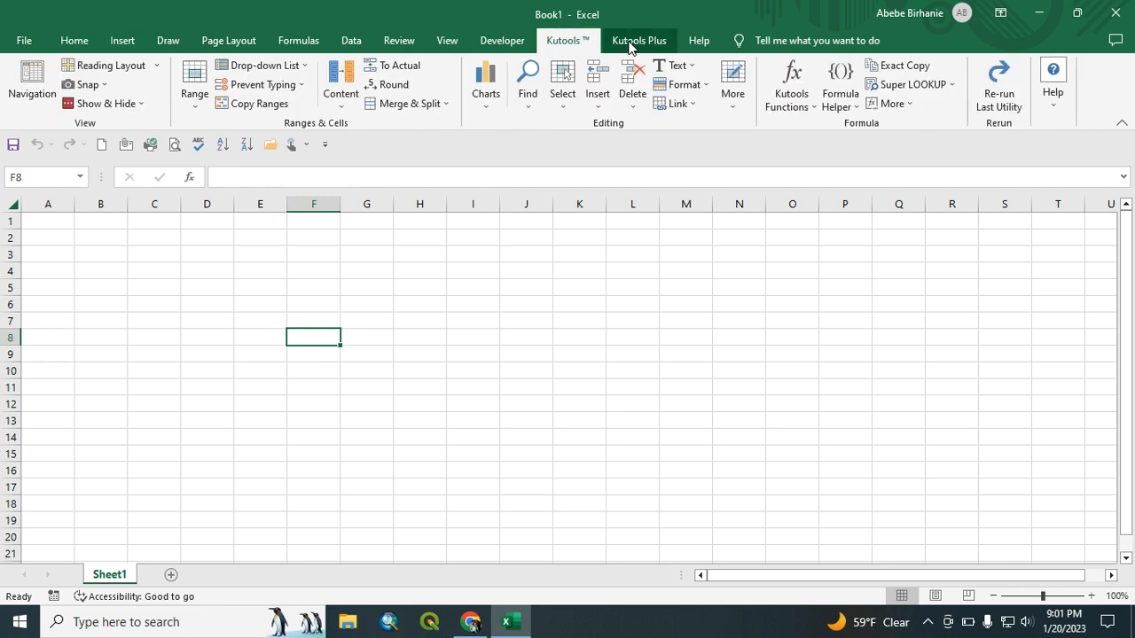
Switch between the Kutools Plus and Kutools ribbon tabs several times, landing on Kutools.
{"action": "left_click", "coordinate": [639, 39]}
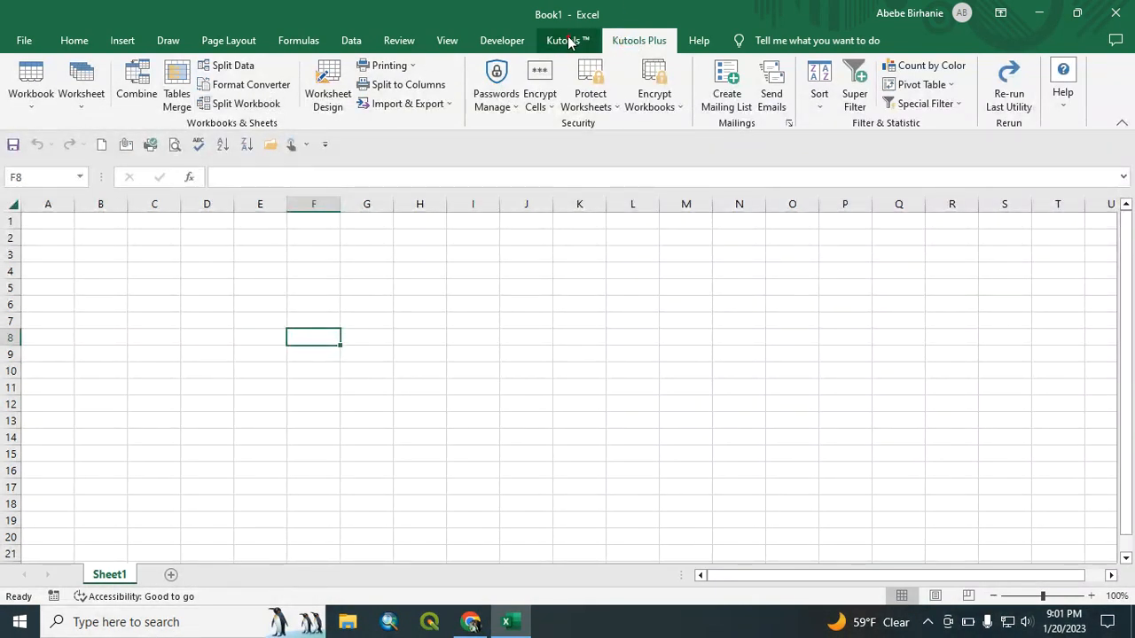
{"action": "left_click", "coordinate": [560, 39]}
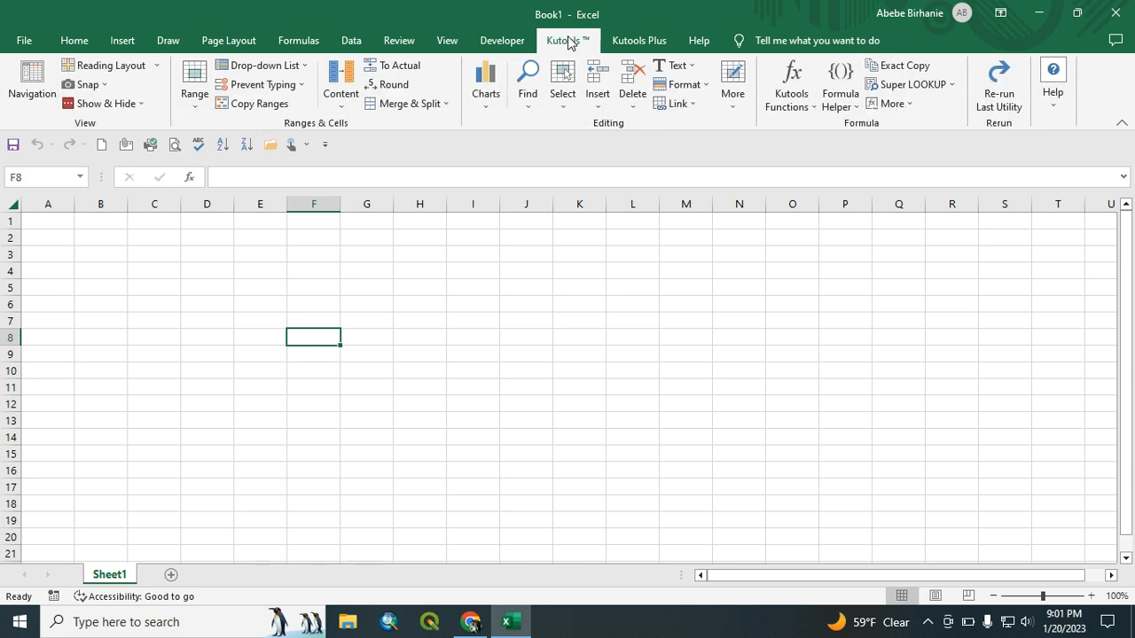
{"action": "mouse_move", "coordinate": [649, 39]}
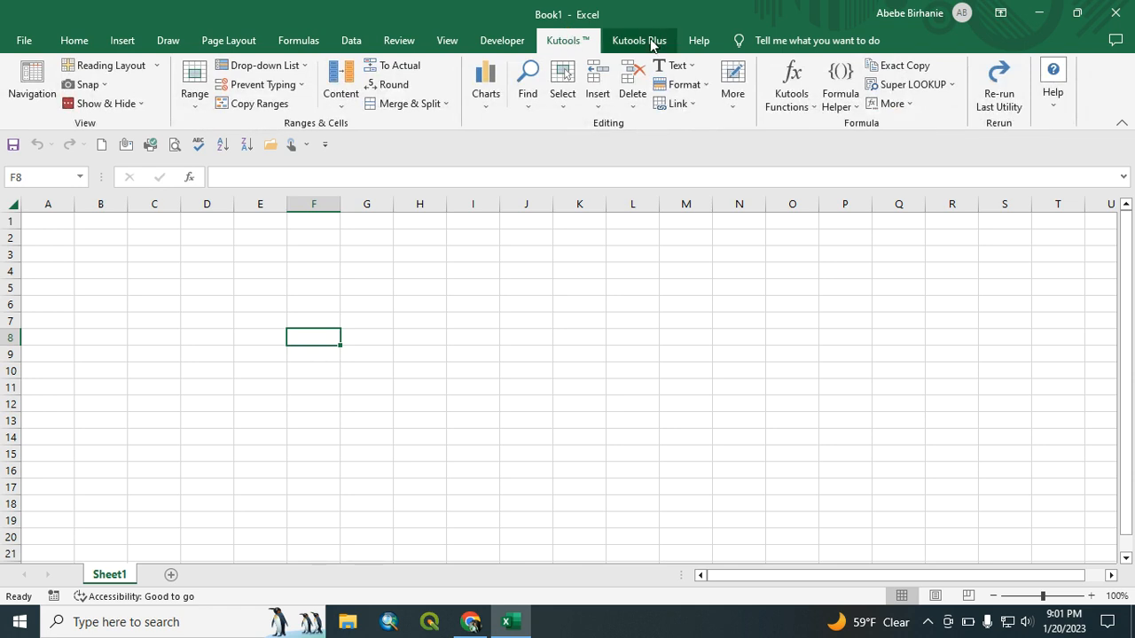
{"action": "left_click", "coordinate": [639, 39]}
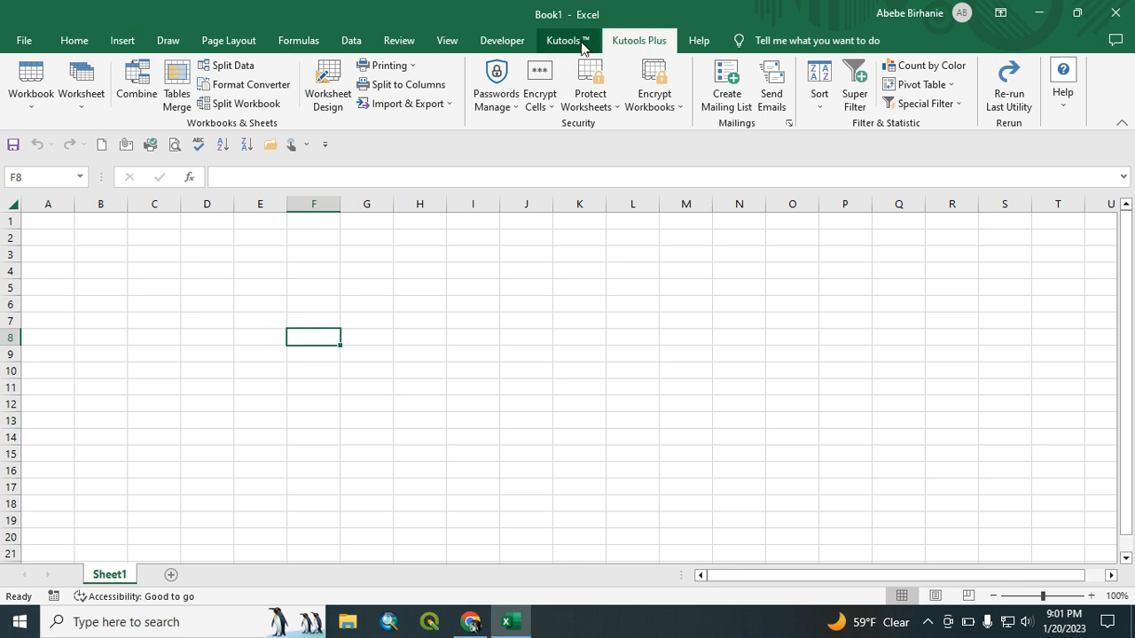
{"action": "left_click", "coordinate": [568, 39]}
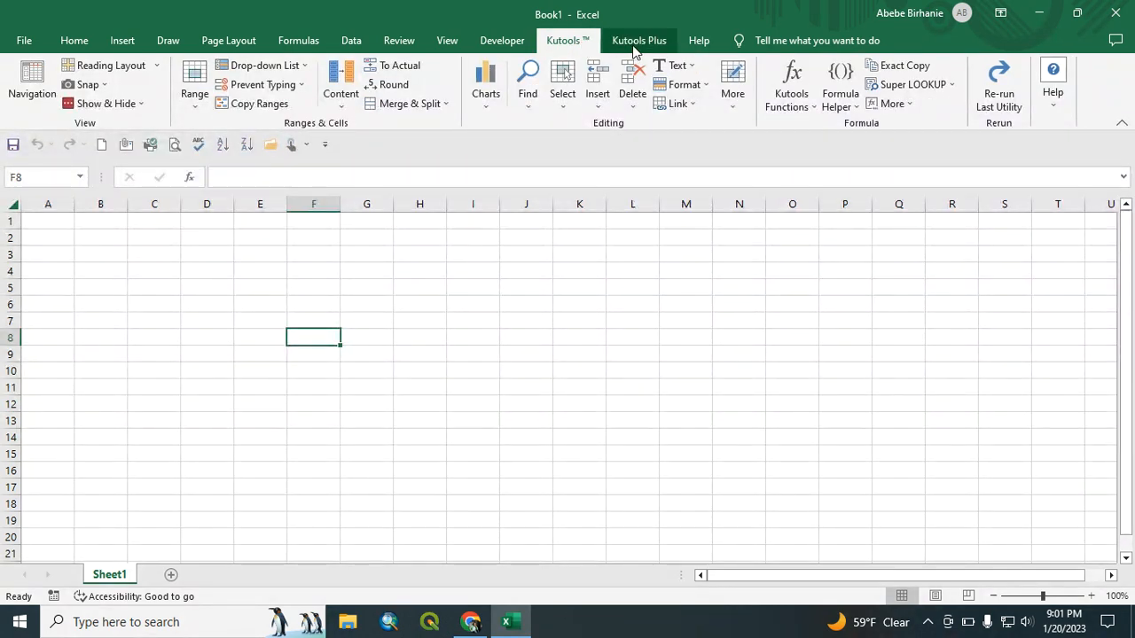
{"action": "left_click", "coordinate": [638, 39]}
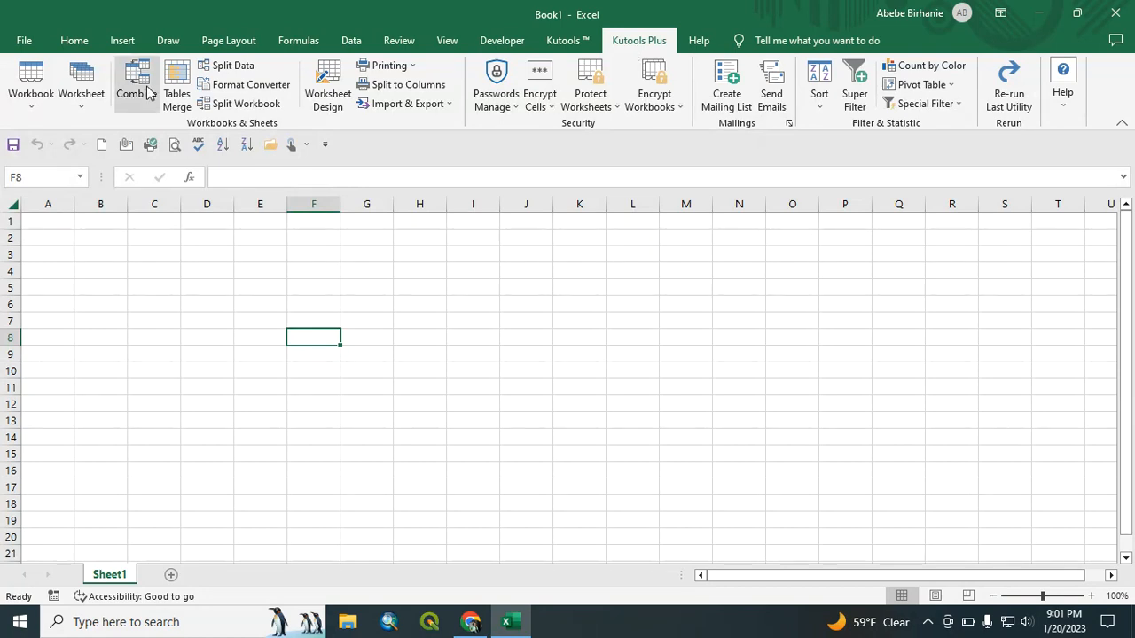
{"action": "mouse_move", "coordinate": [475, 22]}
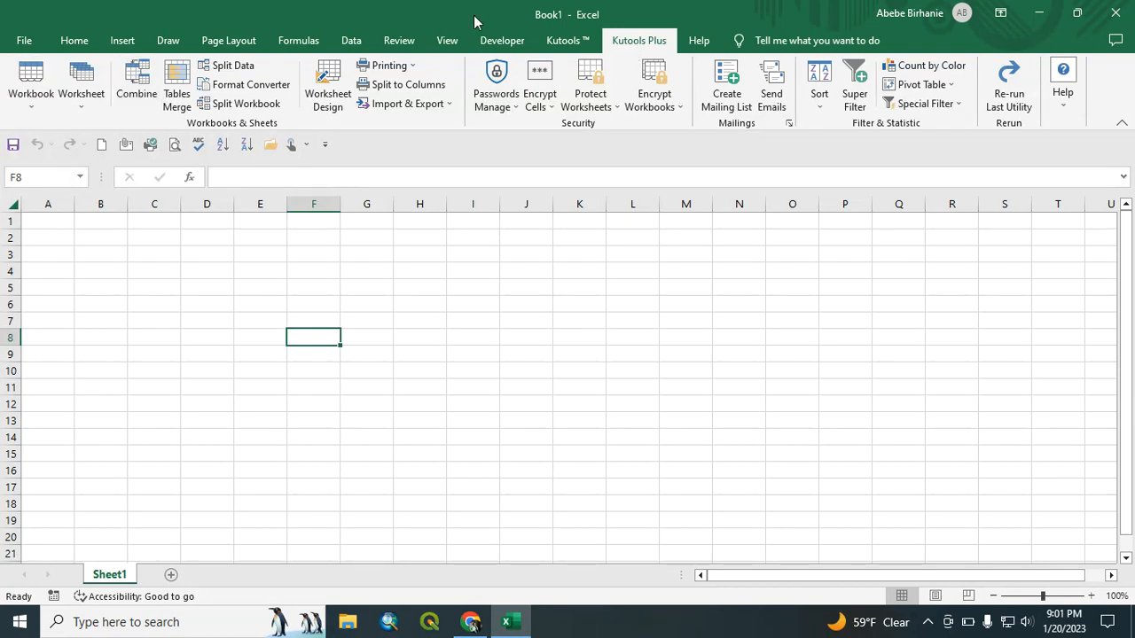
{"action": "left_click", "coordinate": [564, 39]}
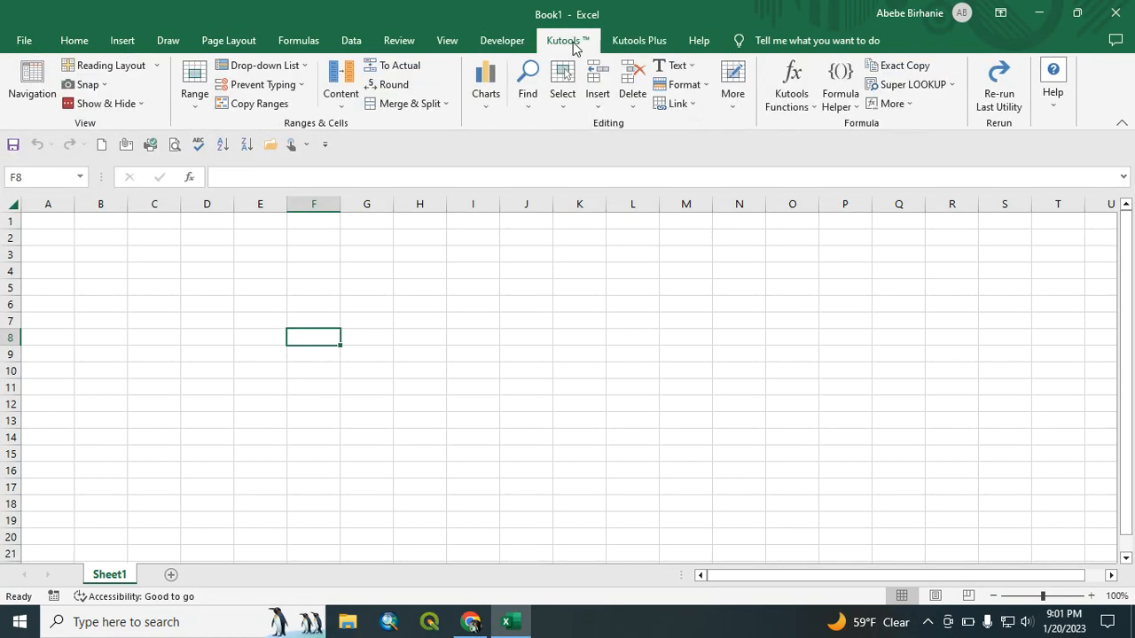
Select column F, cells F1 and G1, then show the Kutools Plus commands.
{"action": "left_click", "coordinate": [312, 204]}
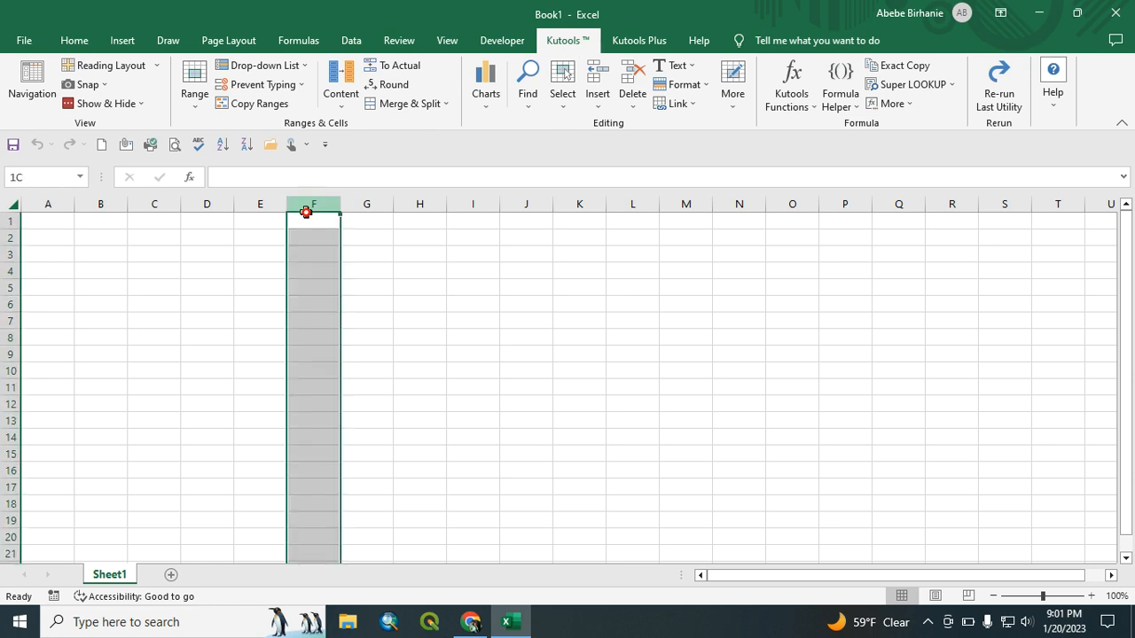
{"action": "left_click", "coordinate": [312, 220]}
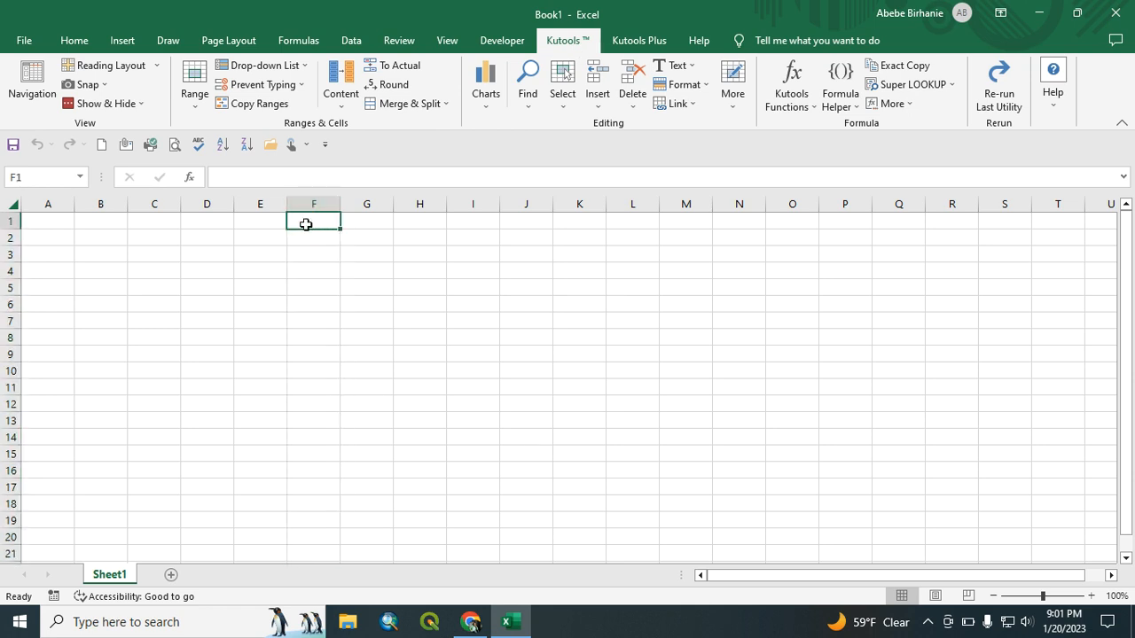
{"action": "left_click", "coordinate": [372, 216]}
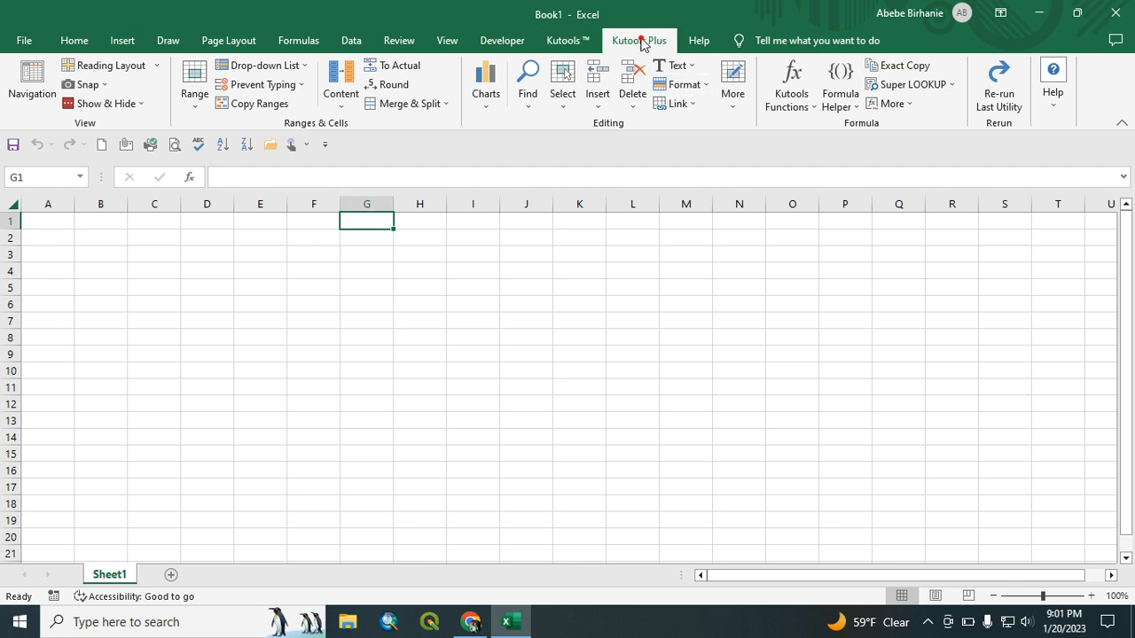
{"action": "left_click", "coordinate": [639, 39]}
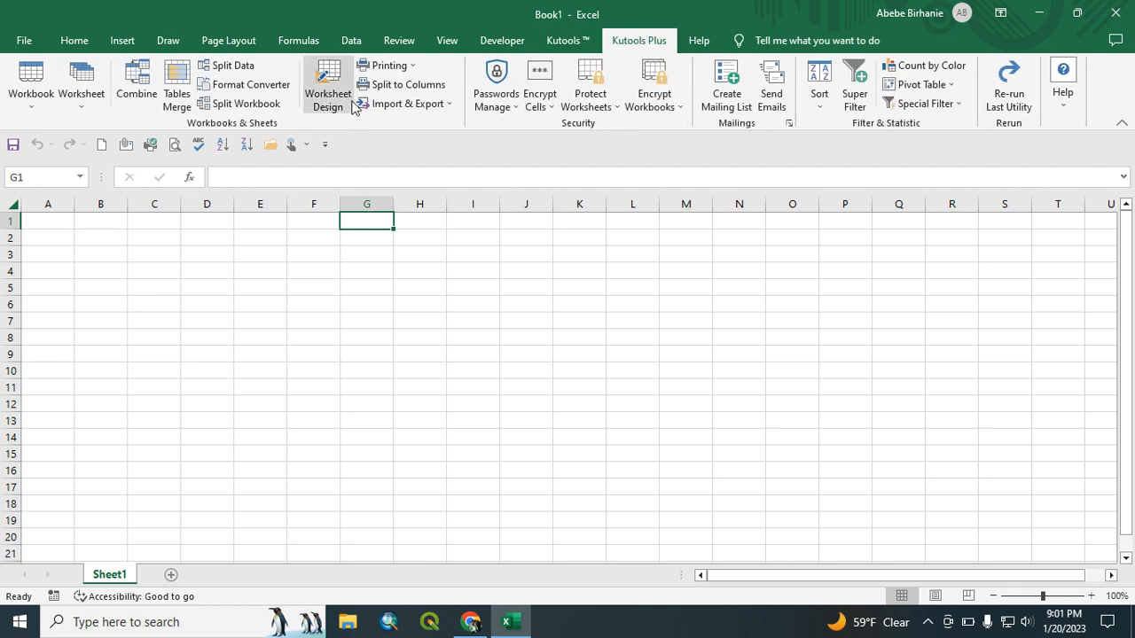